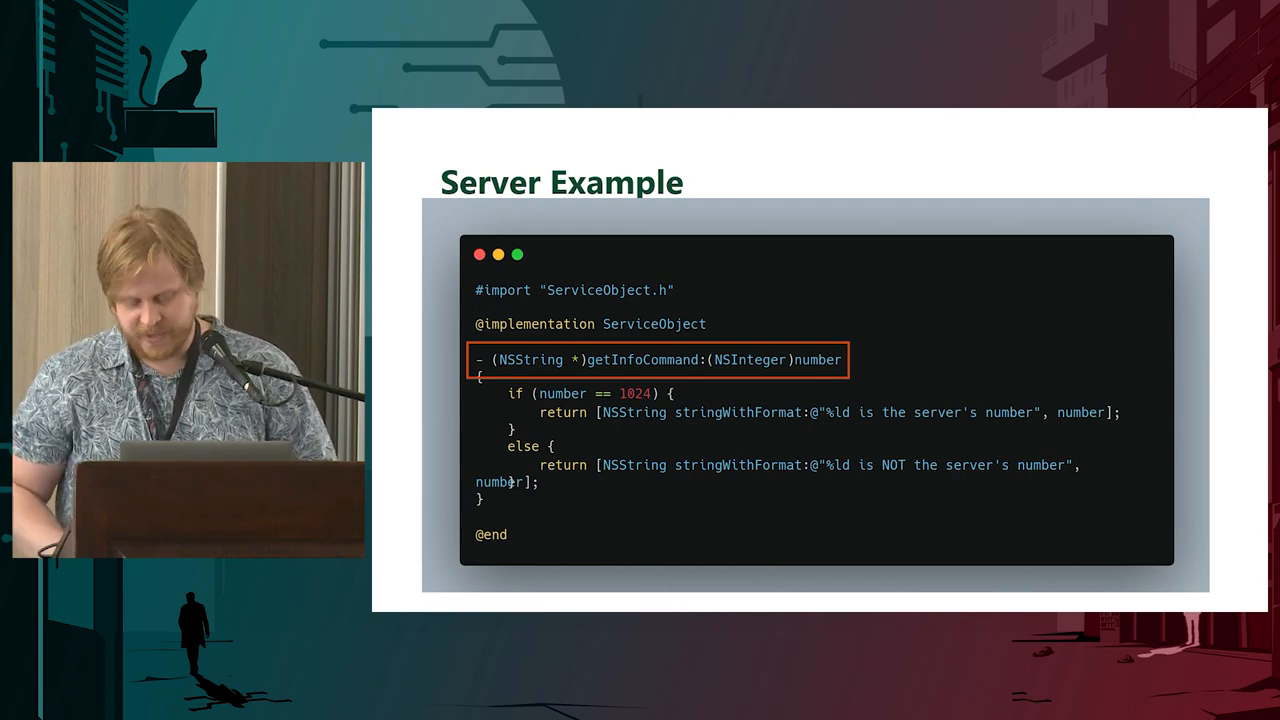
Step: Advance from the server code slide to the Proof Of Concept demo slide
{"action": "key", "text": "Right"}
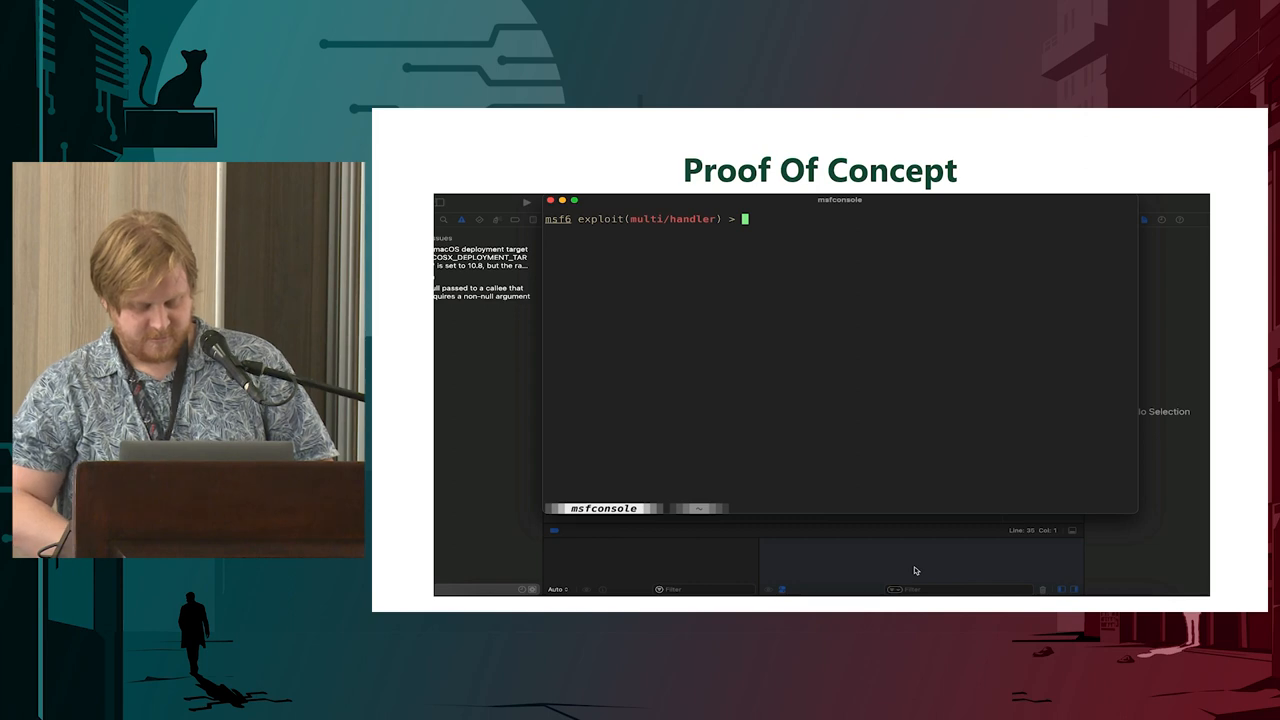
Step: Run smvim /etc/hosts in the second shell, then enter sessions in the msfconsole handler
{"action": "type", "text": "sessions"}
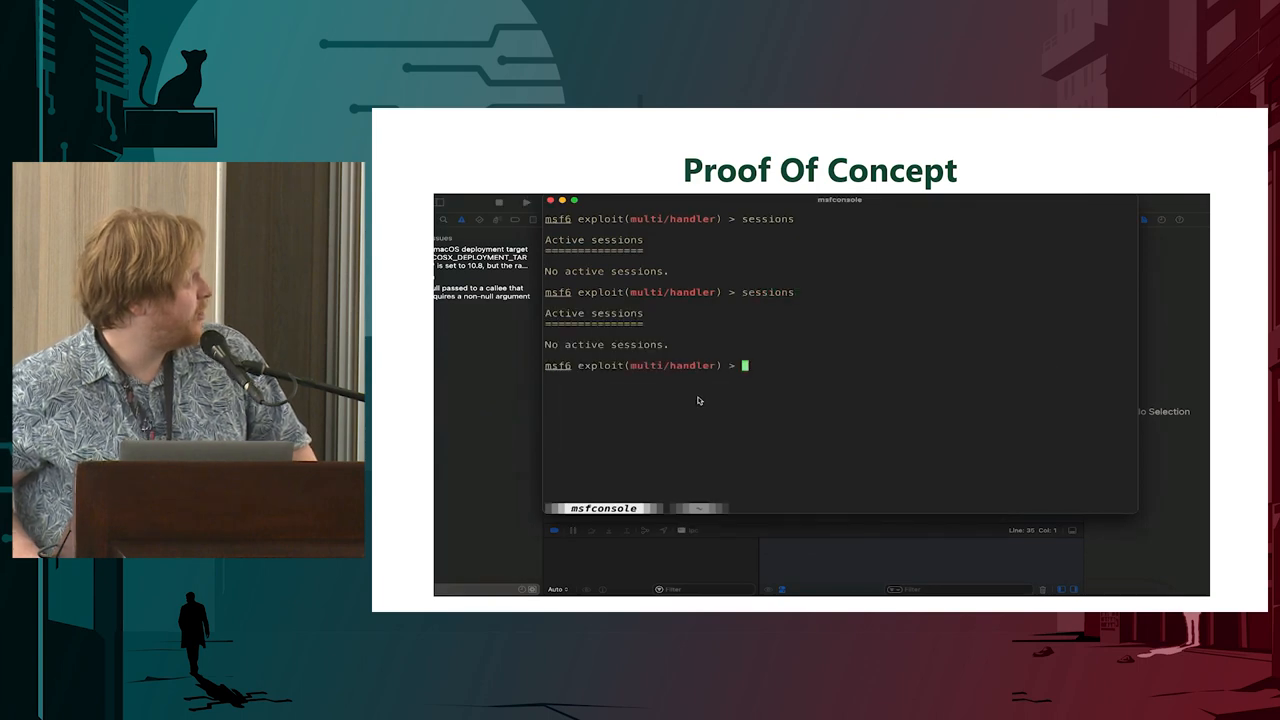
{"action": "mouse_move", "coordinate": [834, 404]}
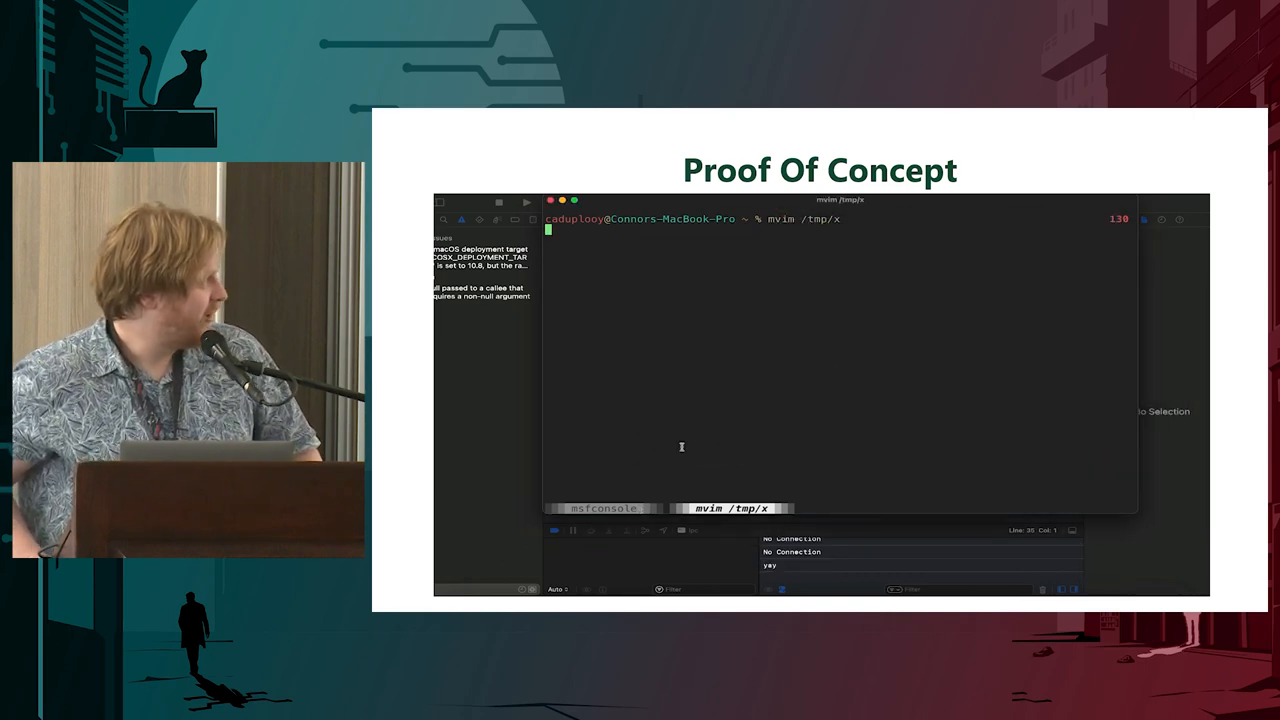
{"action": "left_click", "coordinate": [603, 508]}
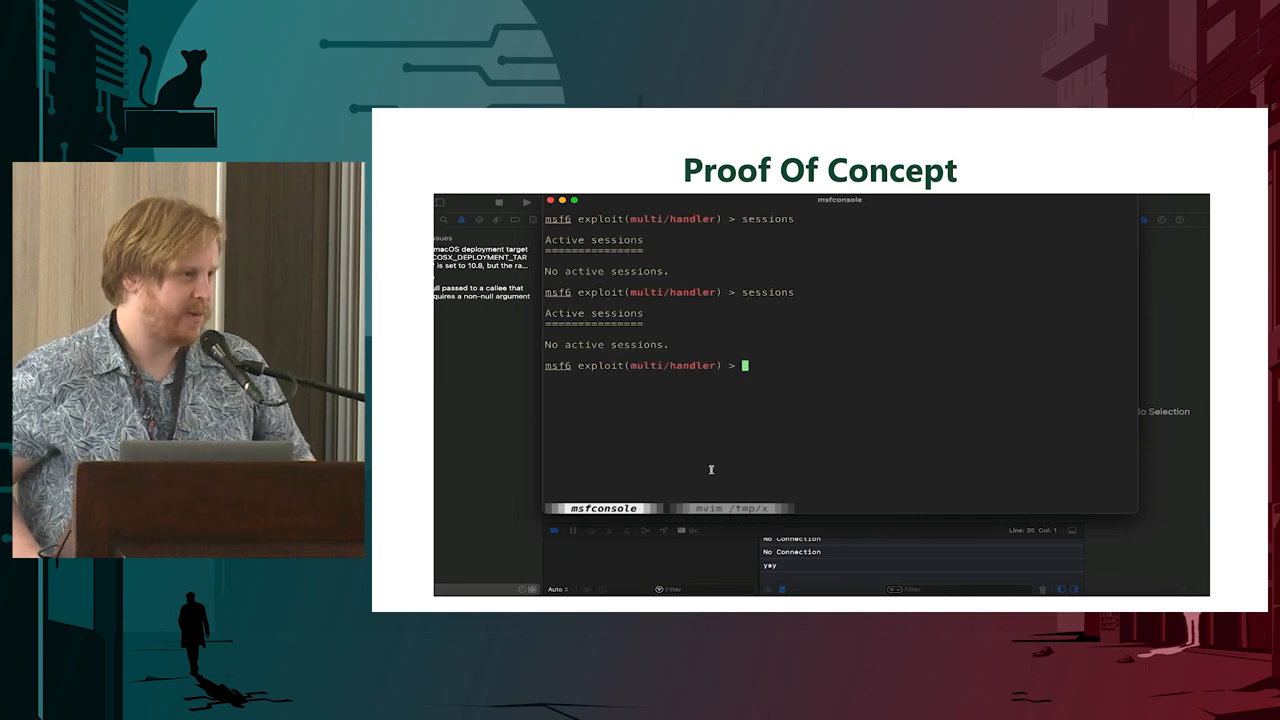
{"action": "left_click", "coordinate": [699, 508]}
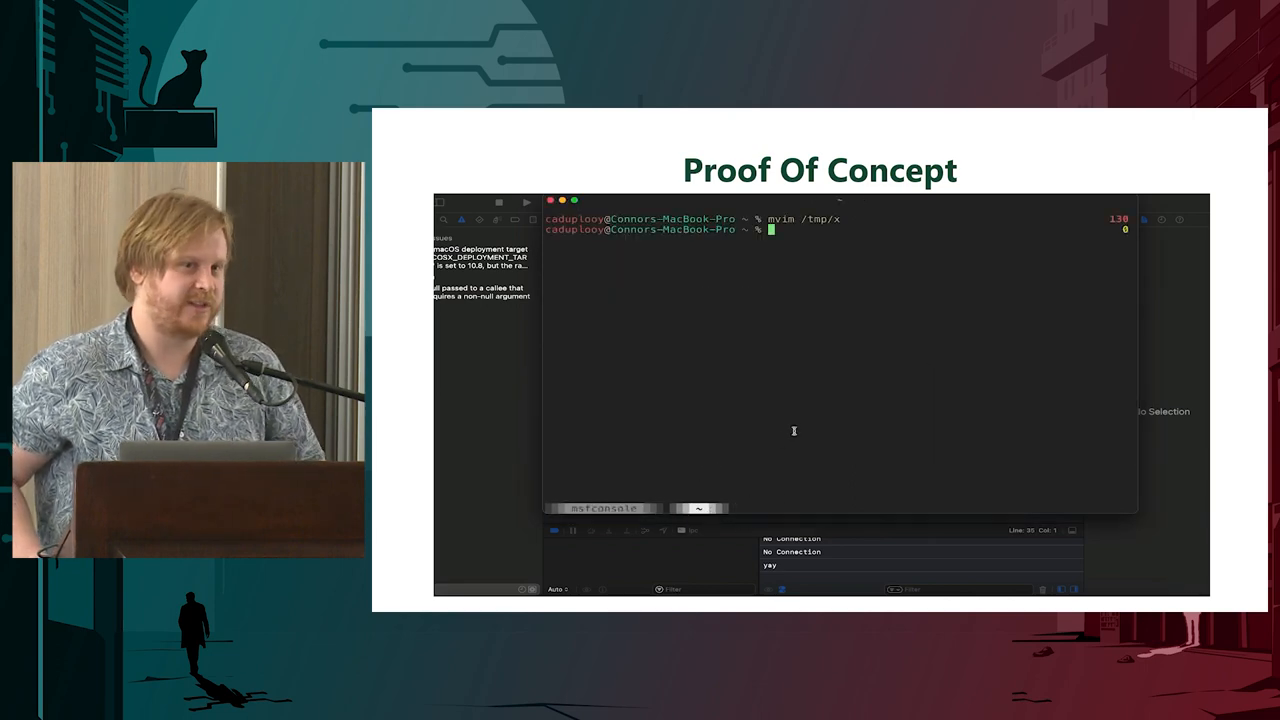
{"action": "type", "text": "smvim"}
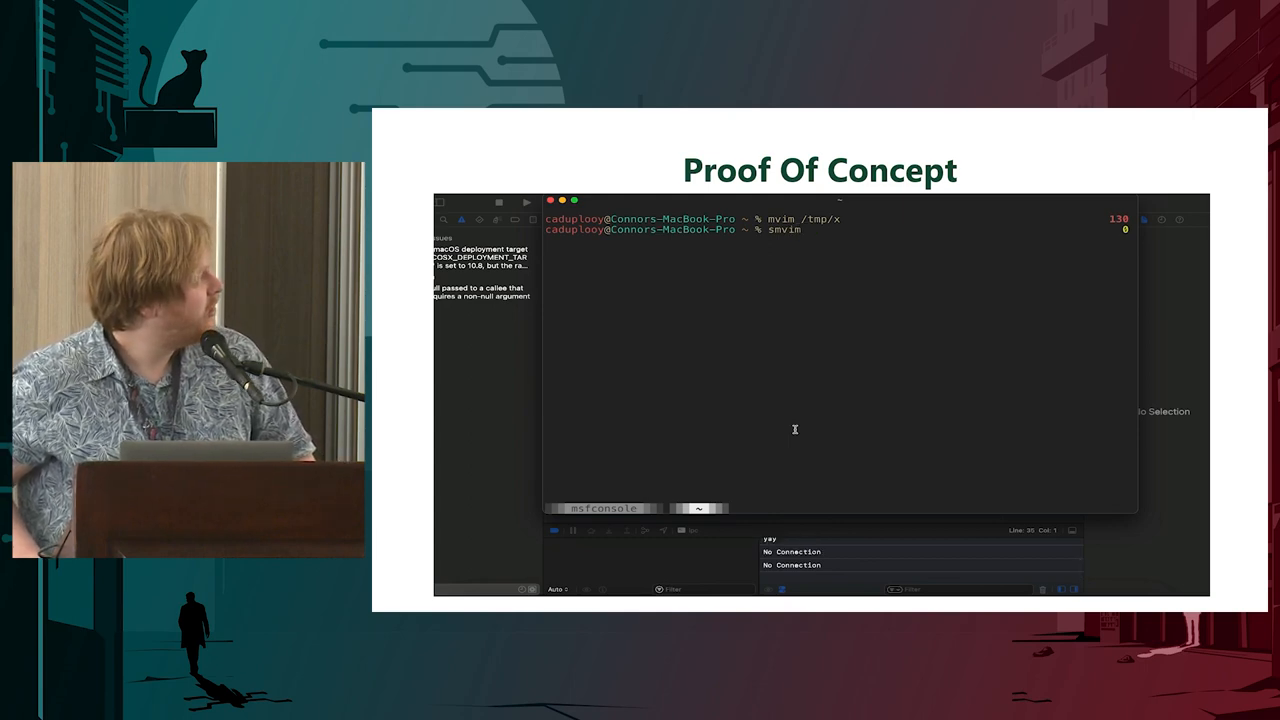
{"action": "type", "text": "/etc/hosts"}
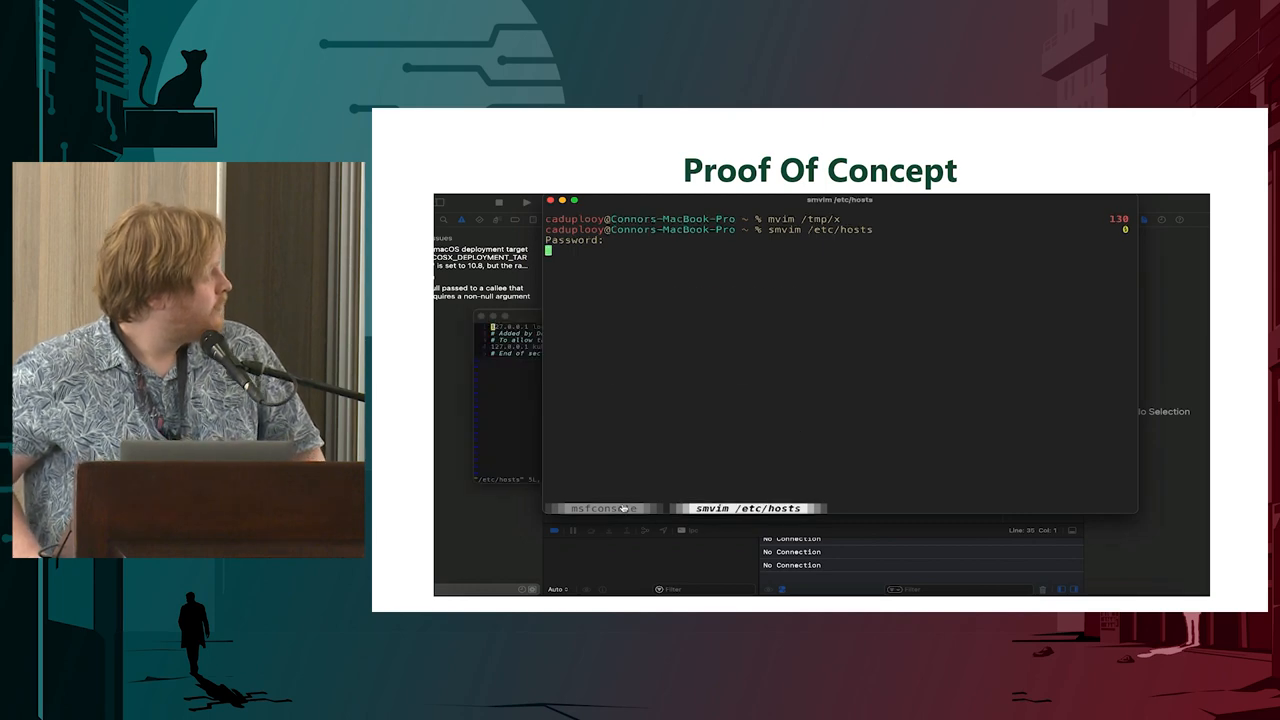
{"action": "left_click", "coordinate": [604, 508]}
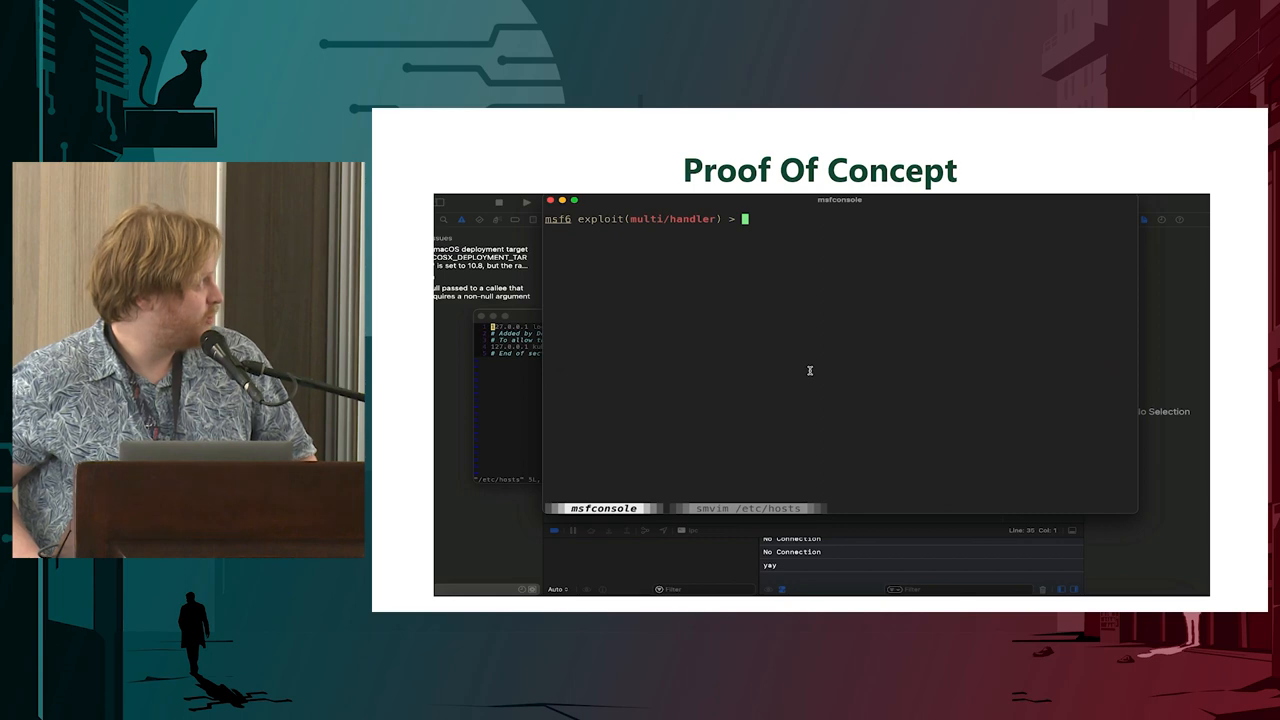
{"action": "type", "text": "sessions"}
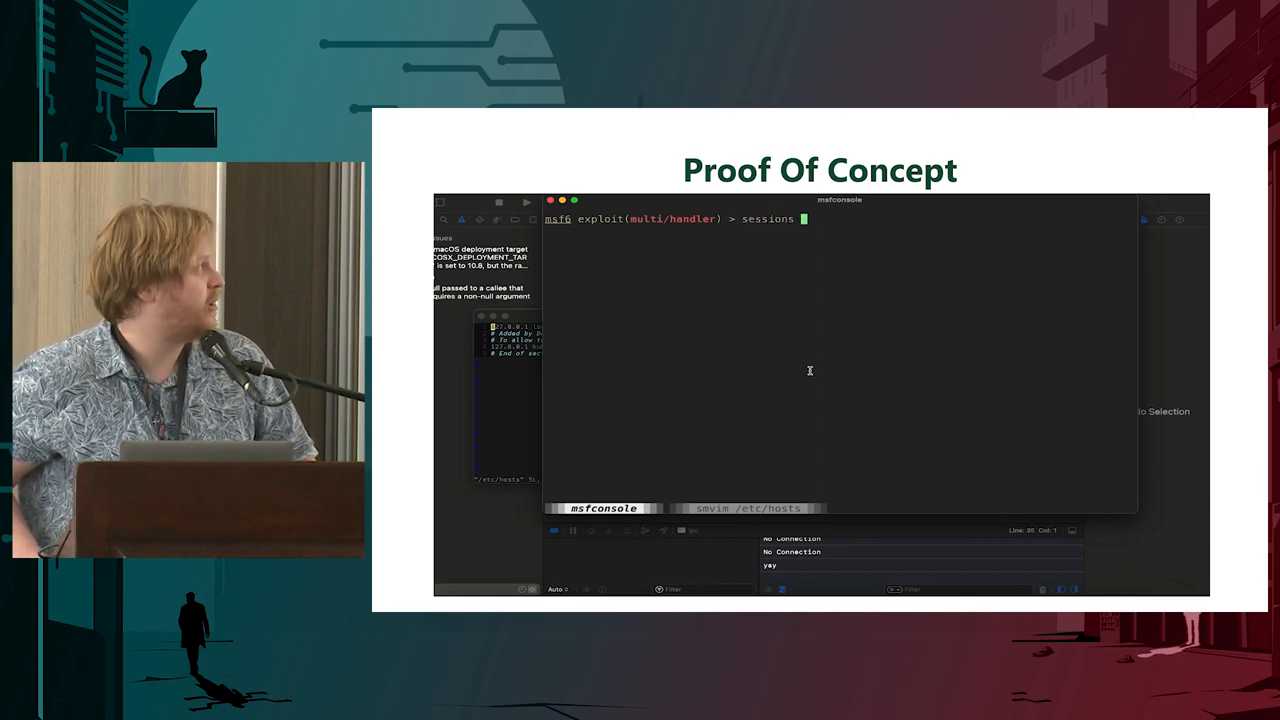